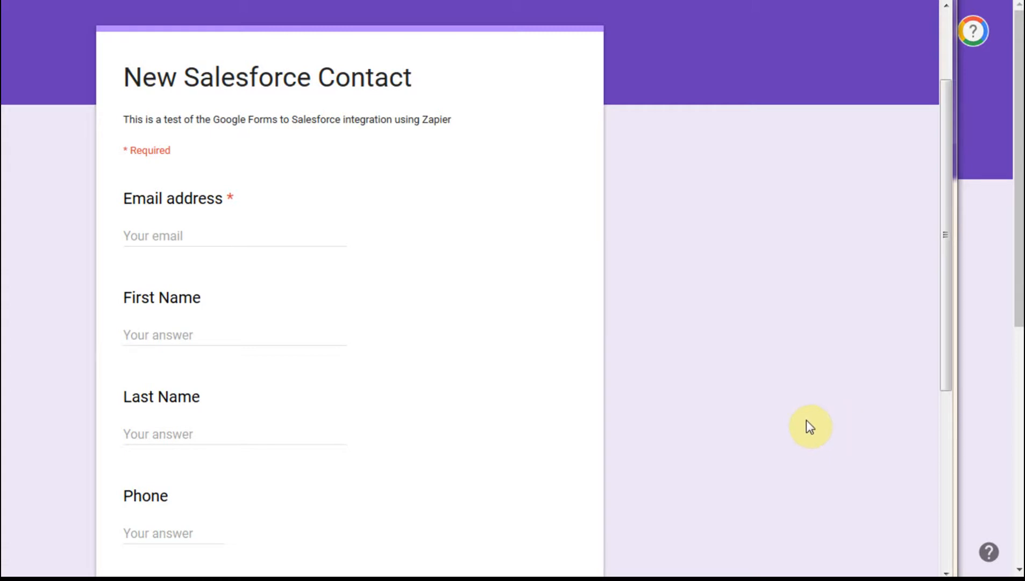
mouse_move(776, 413)
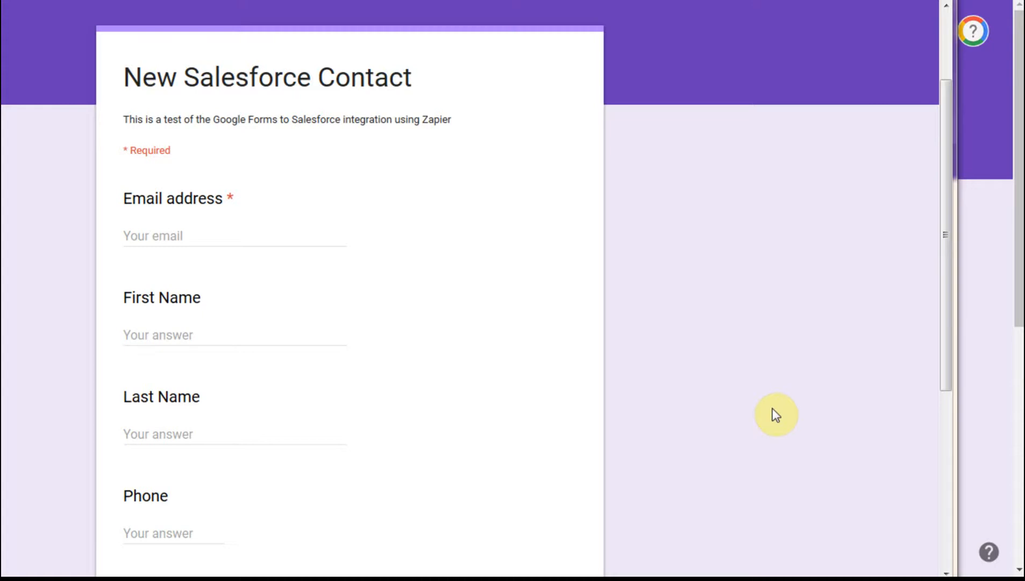
mouse_move(687, 337)
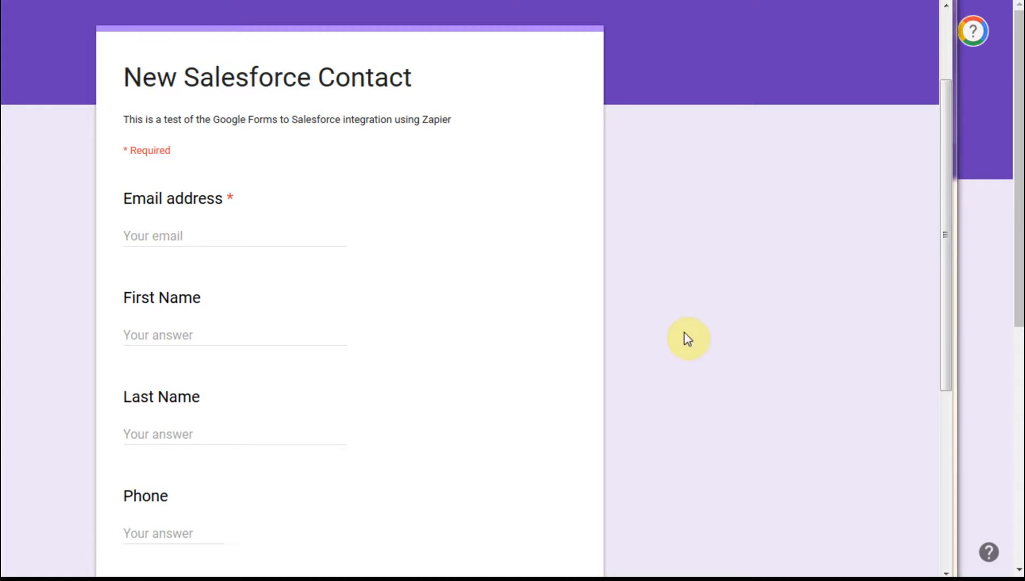
mouse_move(527, 321)
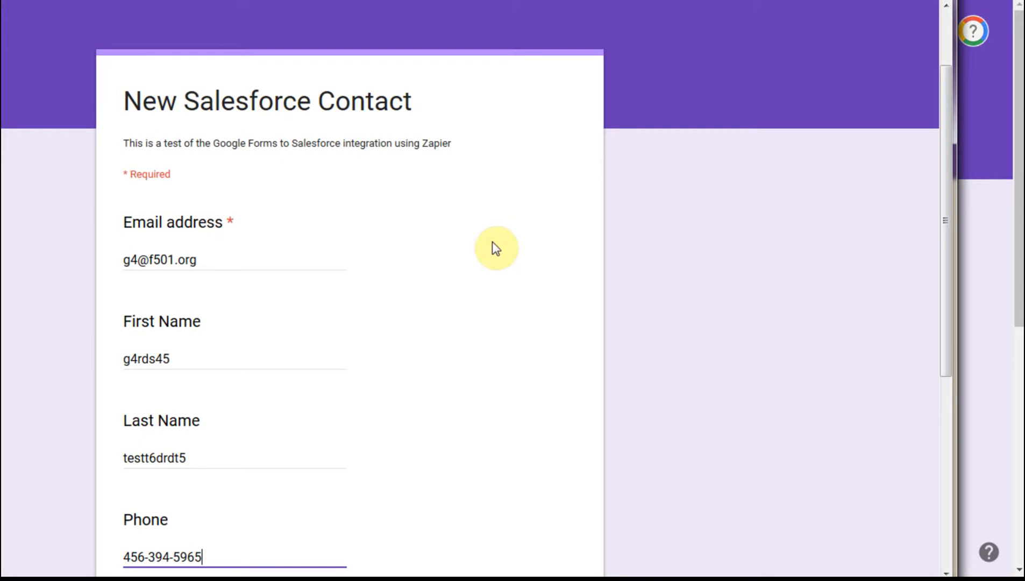
Submit the filled-in New Salesforce Contact response
scroll("down", 3)
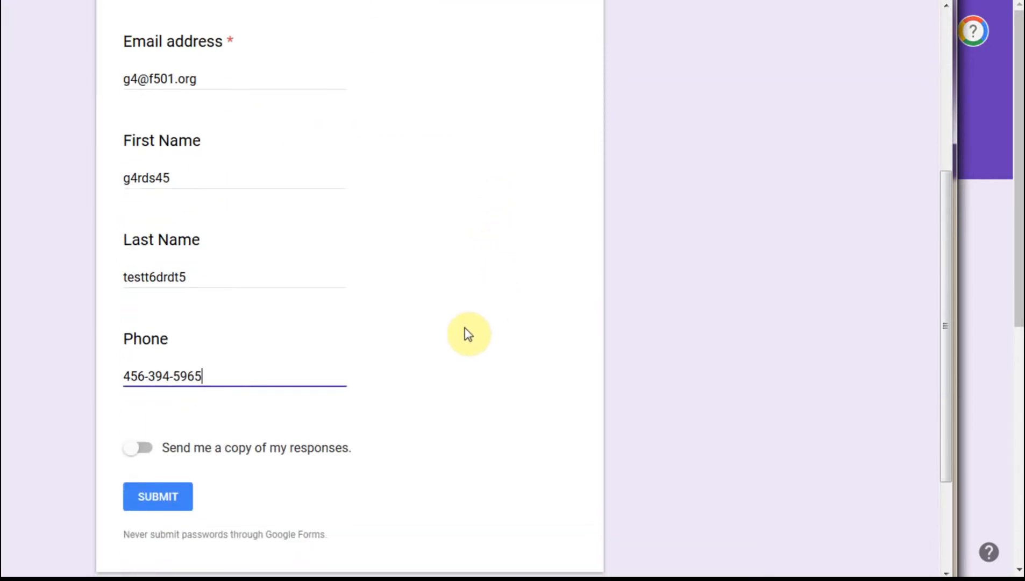
mouse_move(234, 116)
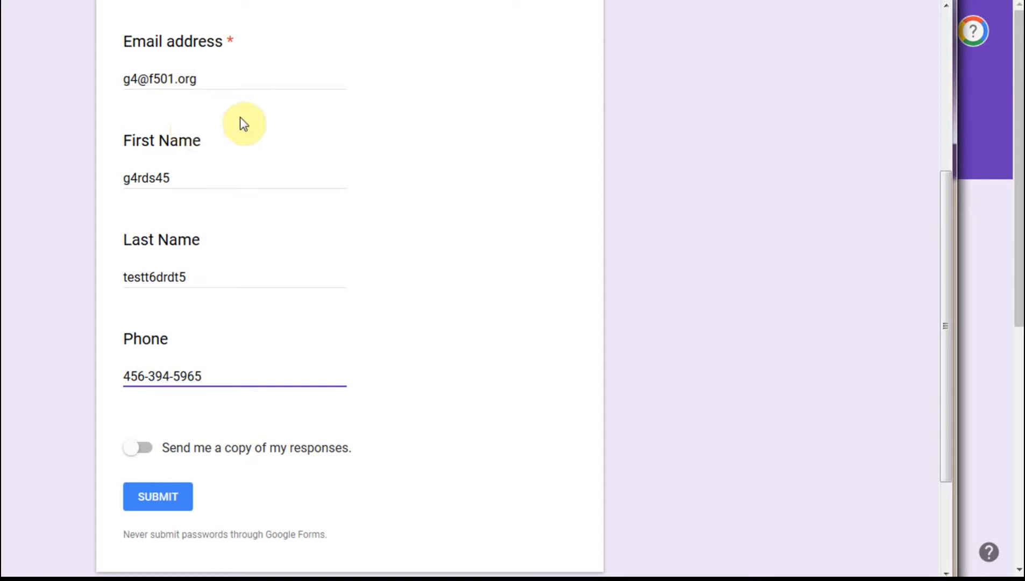
mouse_move(217, 113)
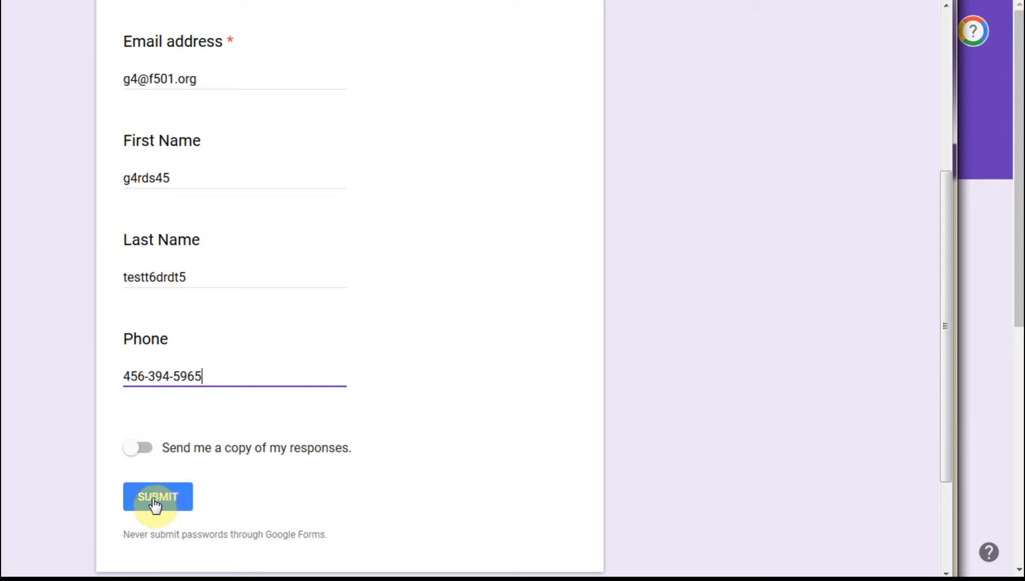
left_click(157, 496)
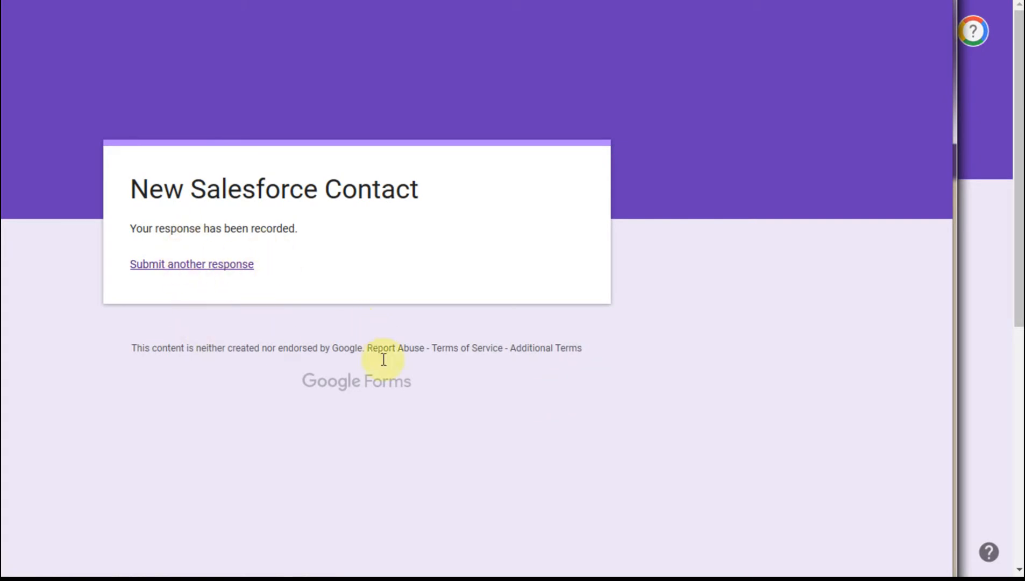
mouse_move(992, 383)
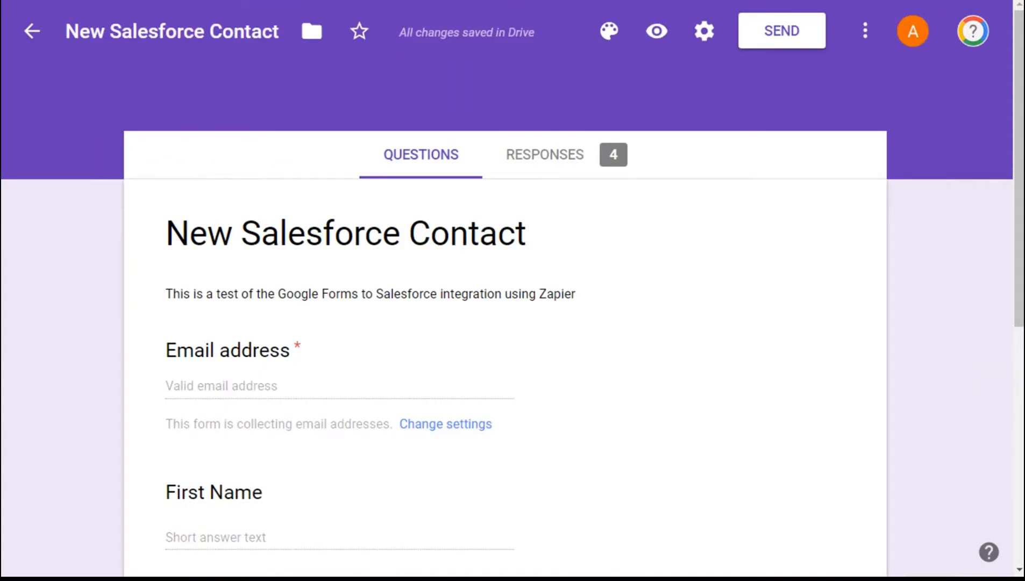
left_click(32, 31)
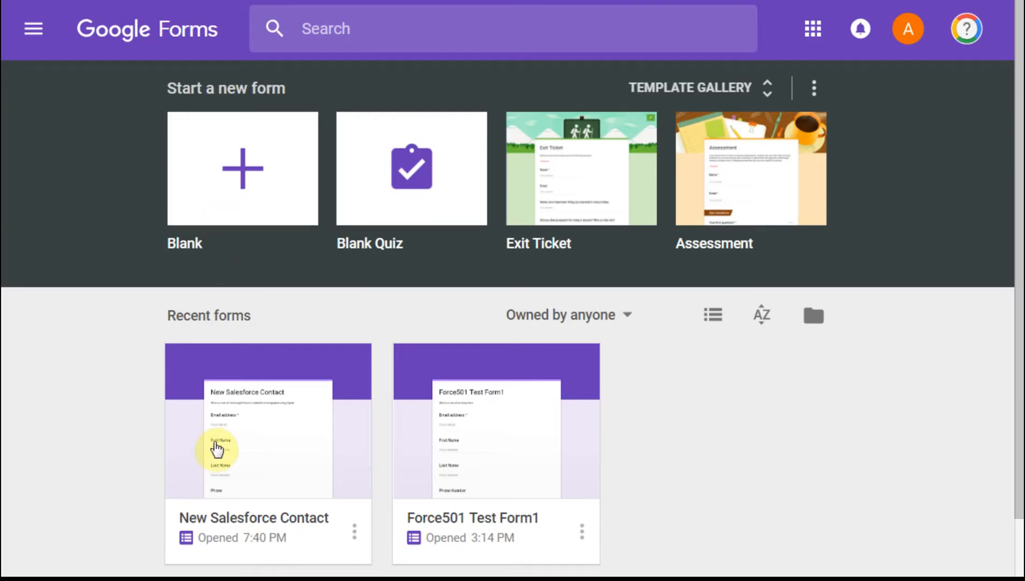
mouse_move(286, 50)
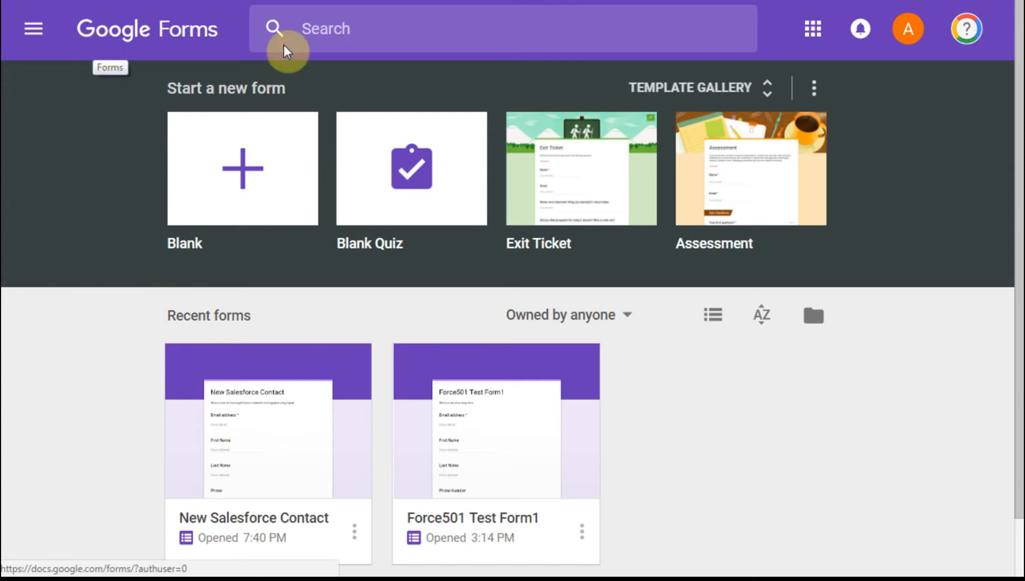
mouse_move(812, 29)
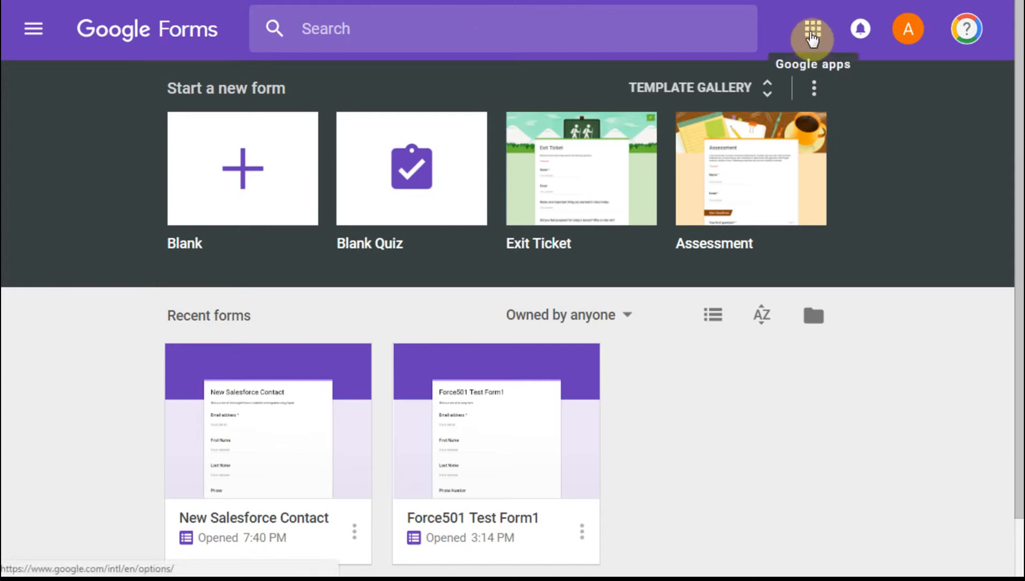
mouse_move(107, 407)
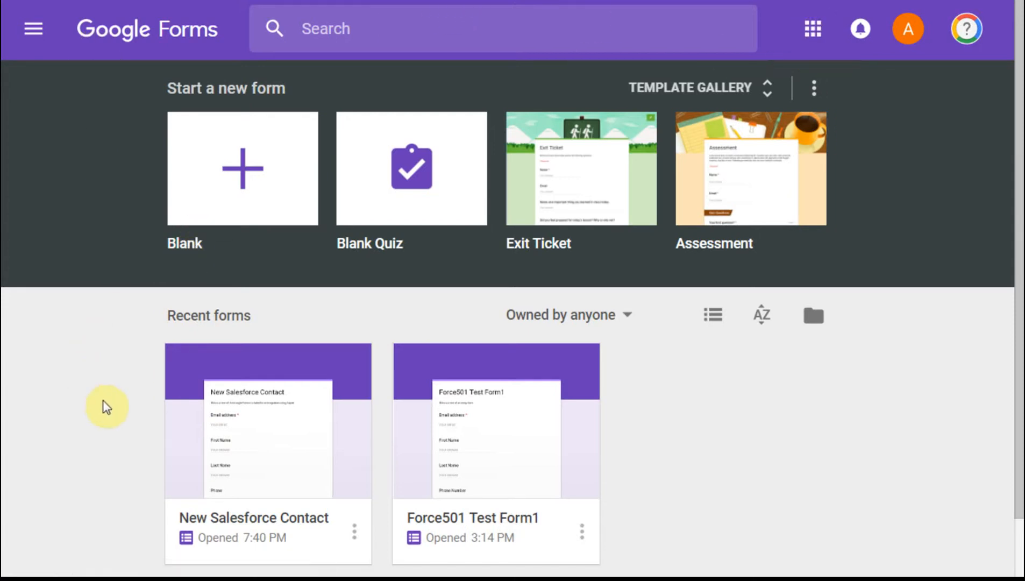
mouse_move(284, 437)
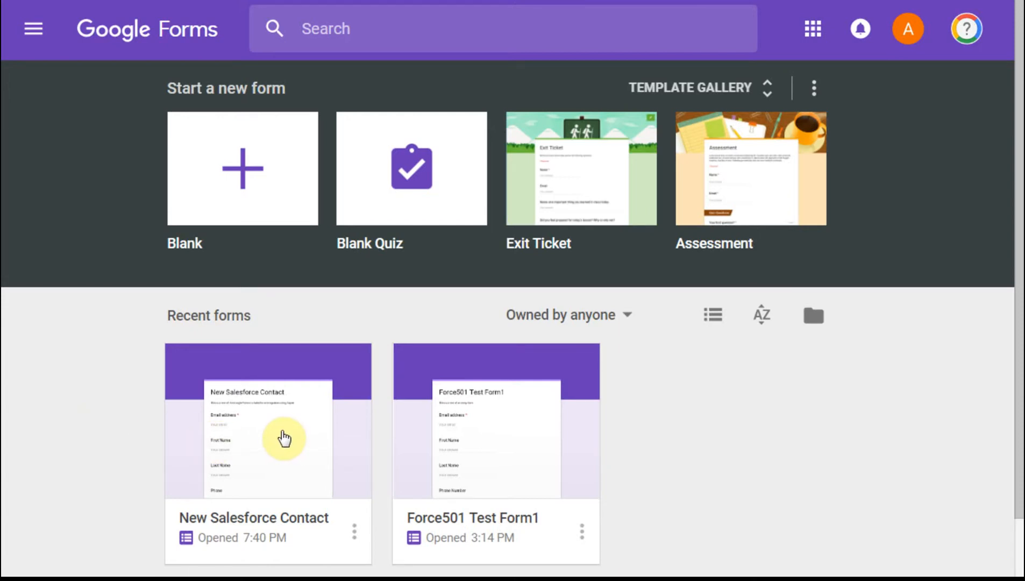
mouse_move(627, 378)
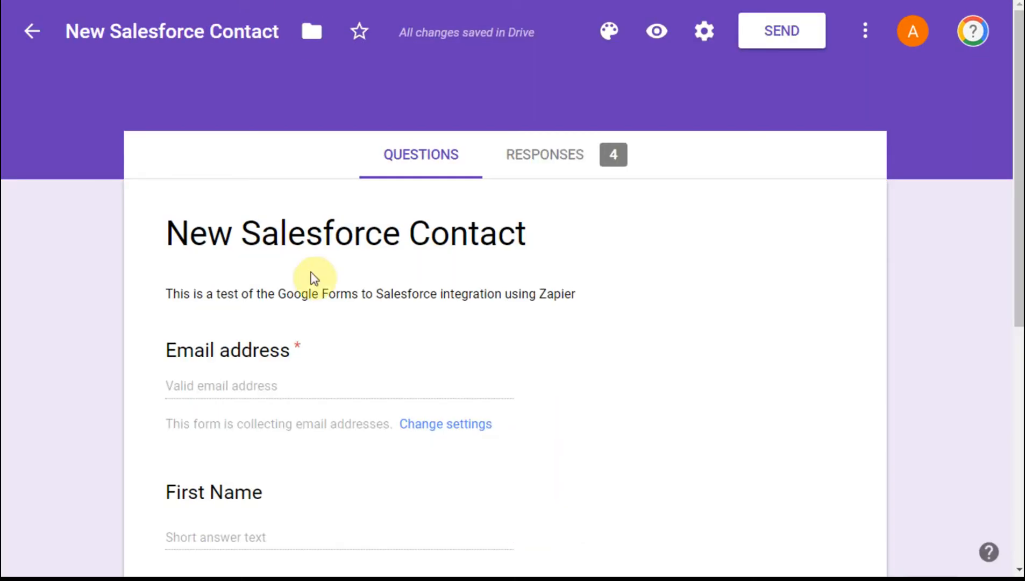
mouse_move(615, 150)
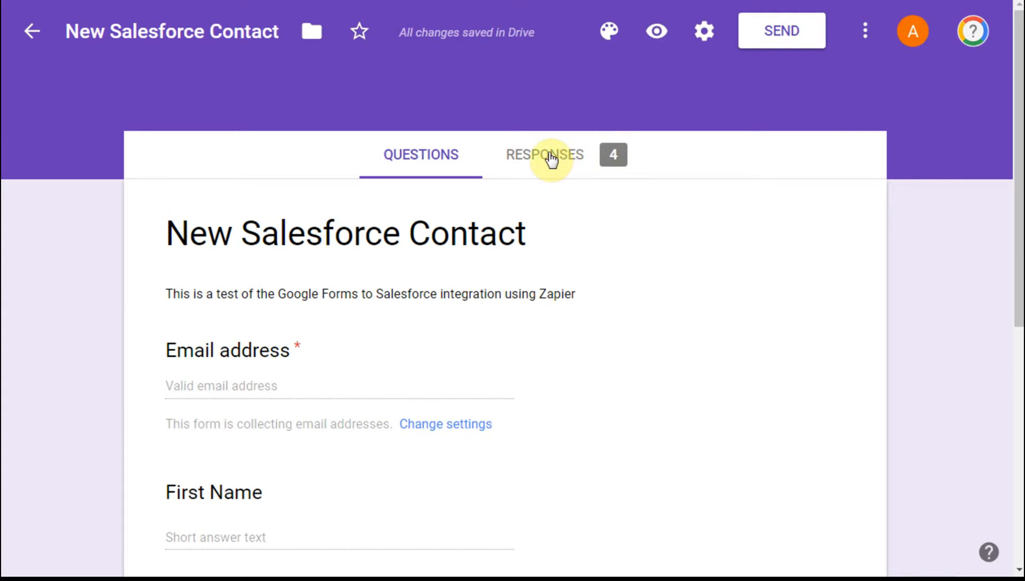
left_click(544, 155)
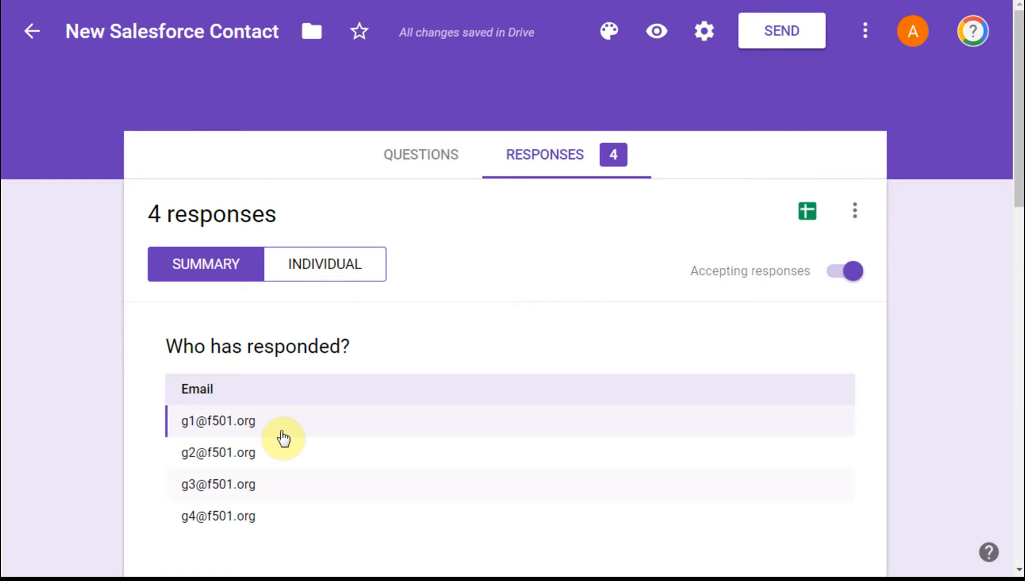
mouse_move(384, 425)
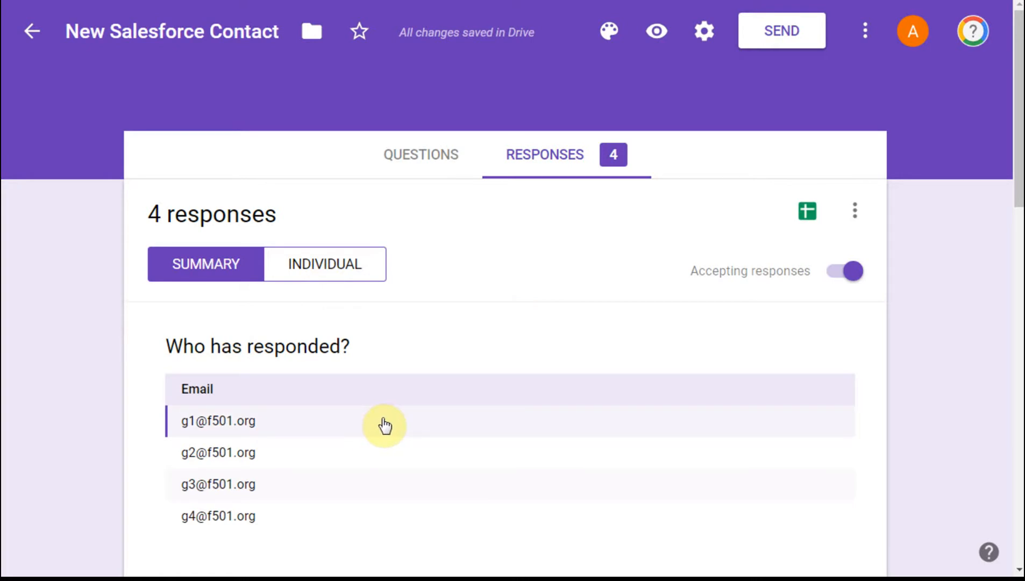
scroll("down", 3)
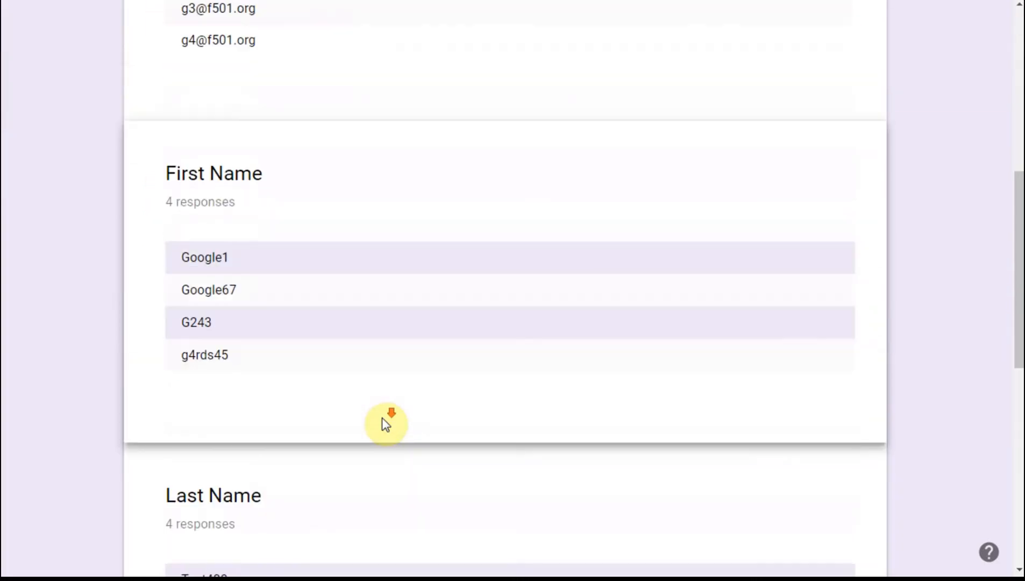
scroll("down", 3)
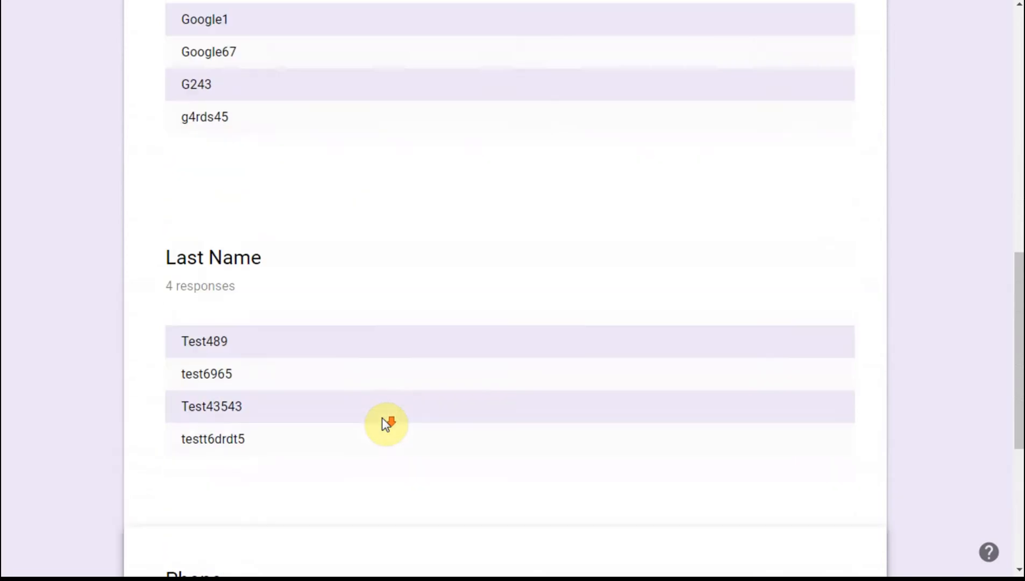
scroll("down", 3)
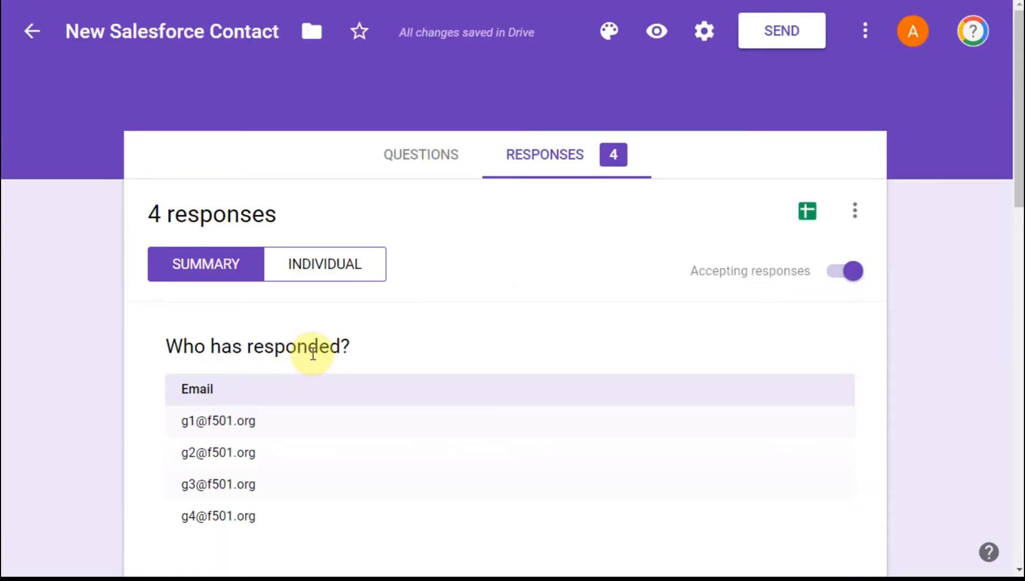
Switch to Individual view and look through response 1 of 4
left_click(324, 263)
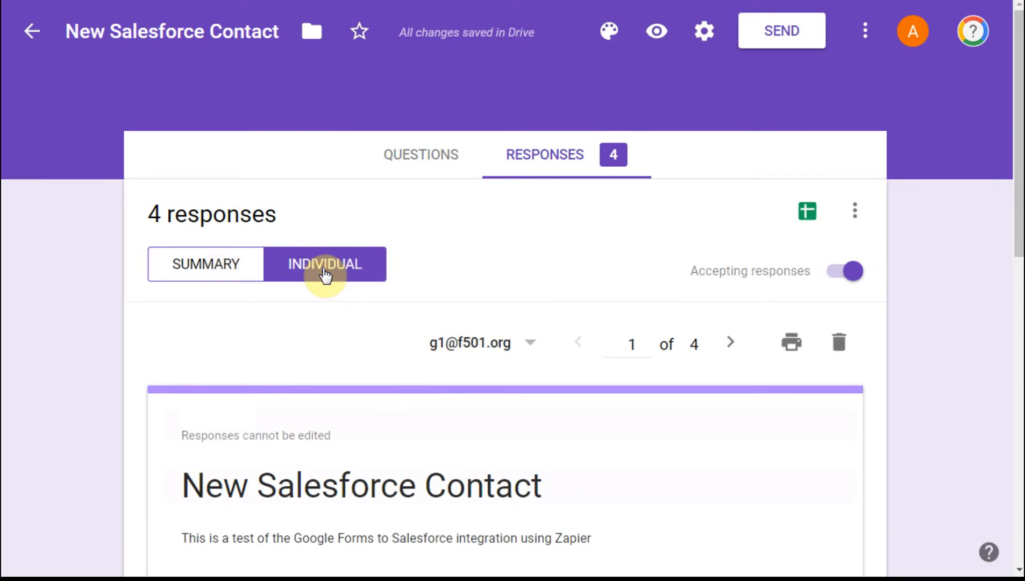
scroll("down", 3)
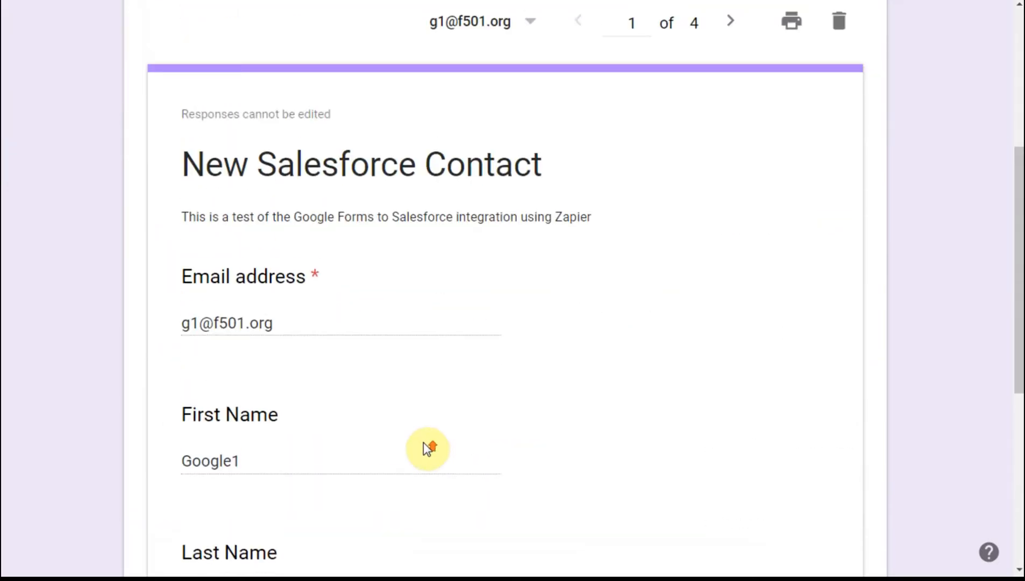
scroll("up", 3)
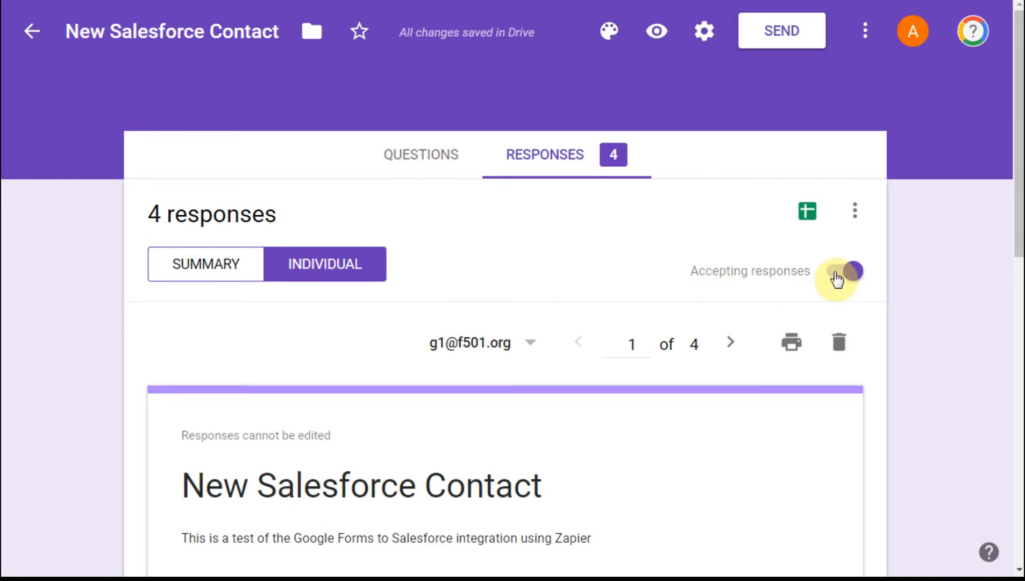
Toggle Accepting responses off and back on so the form stays open
left_click(842, 271)
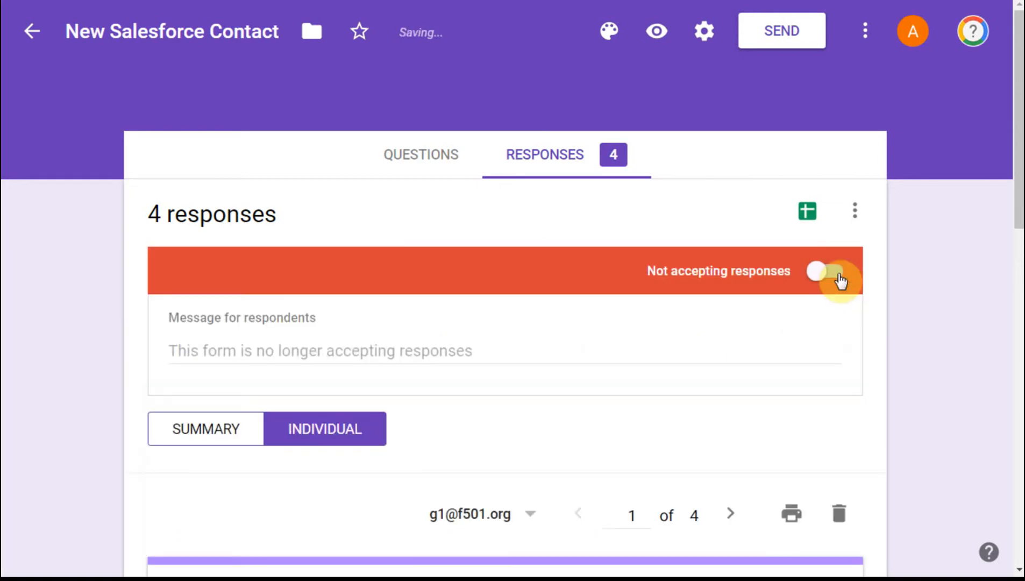
left_click(839, 271)
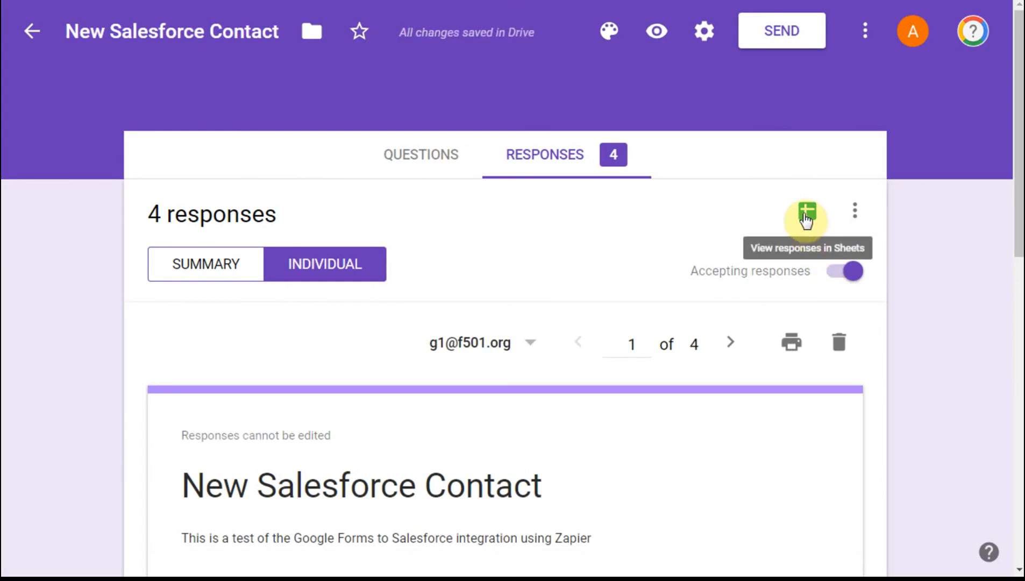
mouse_move(814, 219)
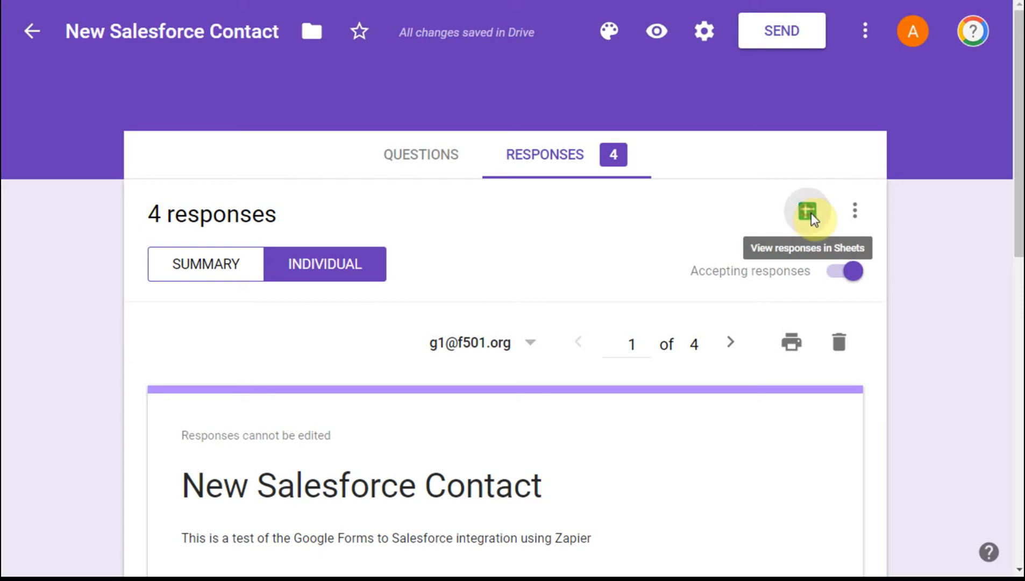
View the four responses in the linked New Salesforce Contact (Responses) spreadsheet
left_click(808, 211)
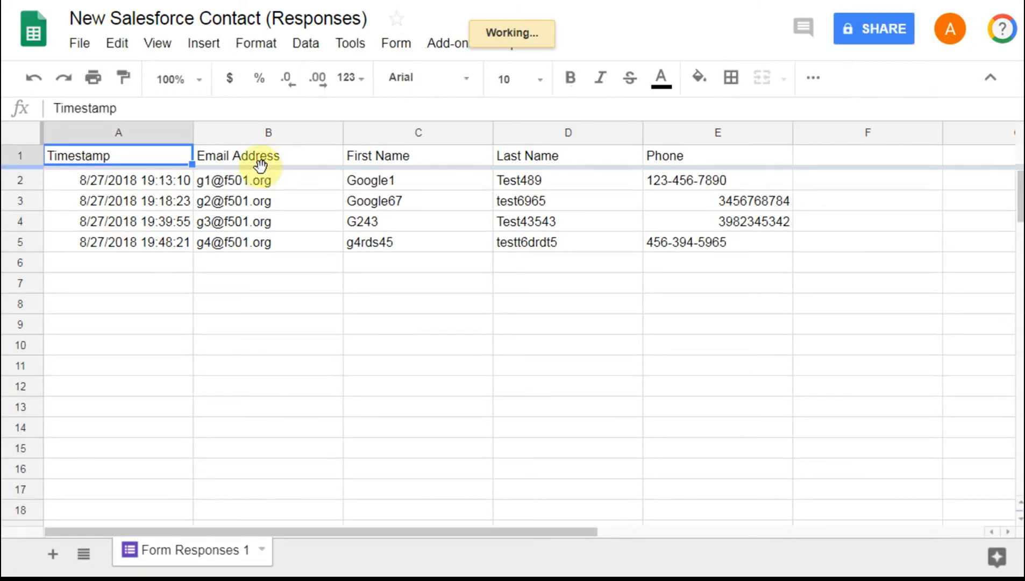
mouse_move(642, 203)
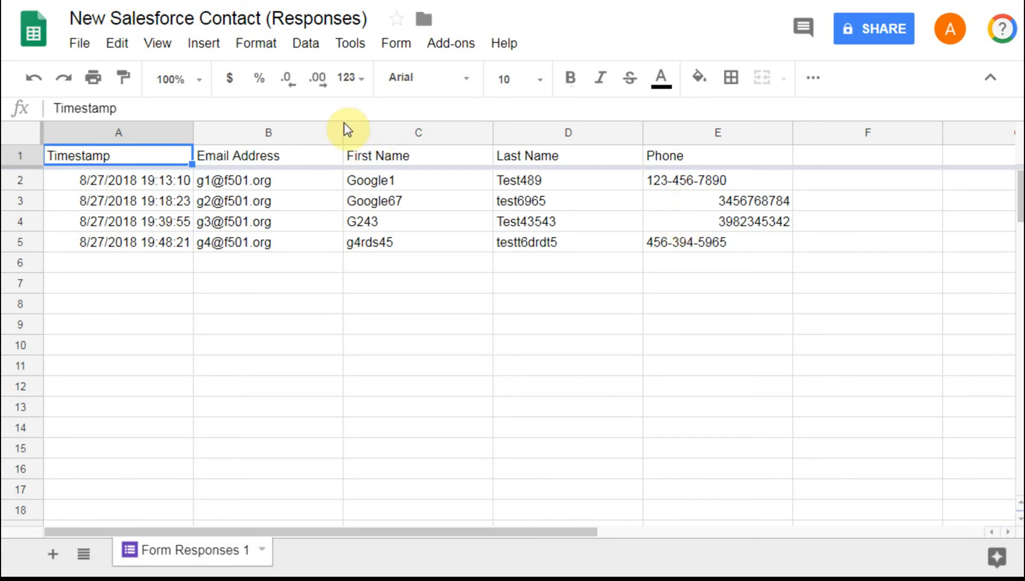
left_click(219, 18)
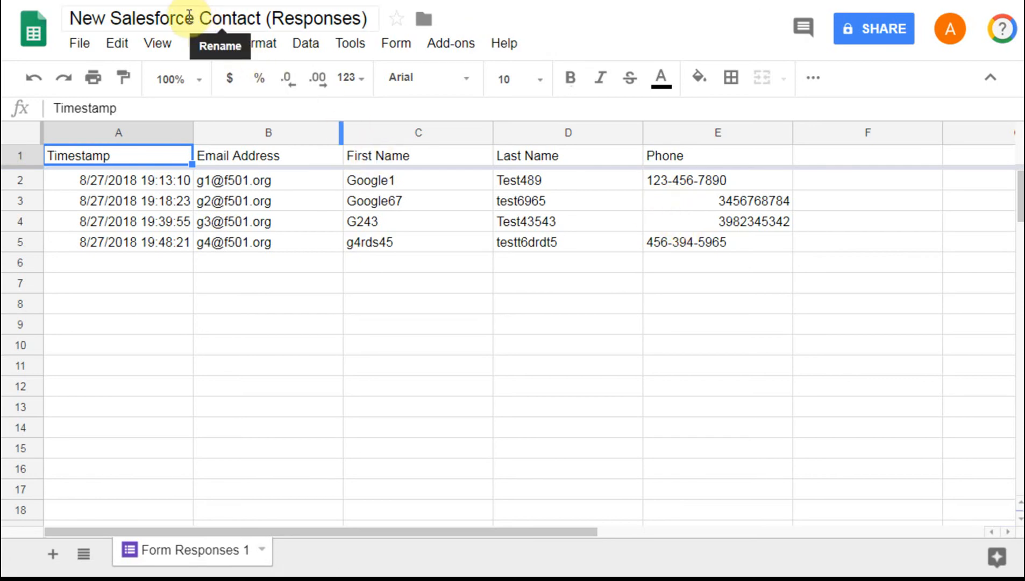
mouse_move(157, 43)
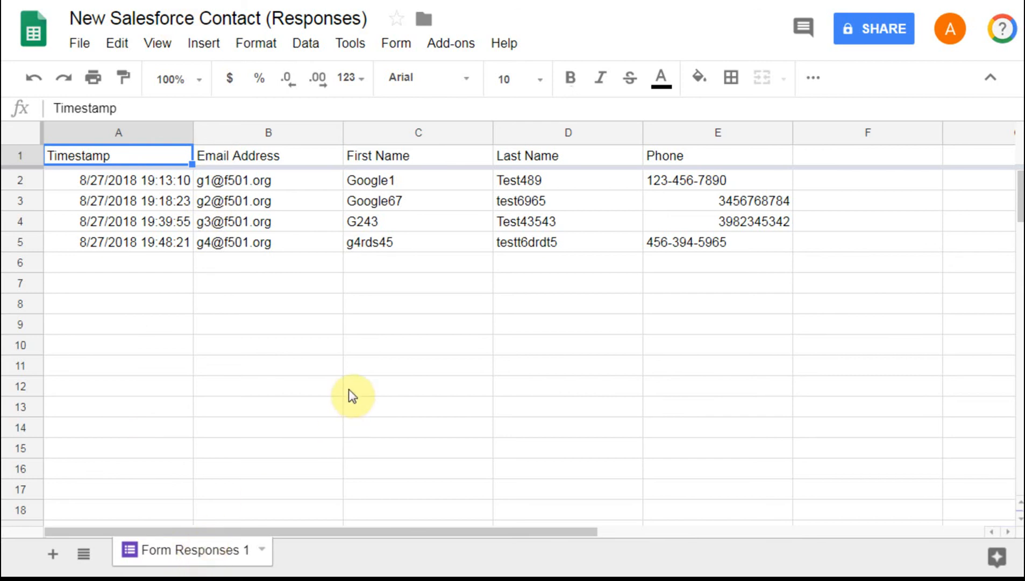
mouse_move(271, 286)
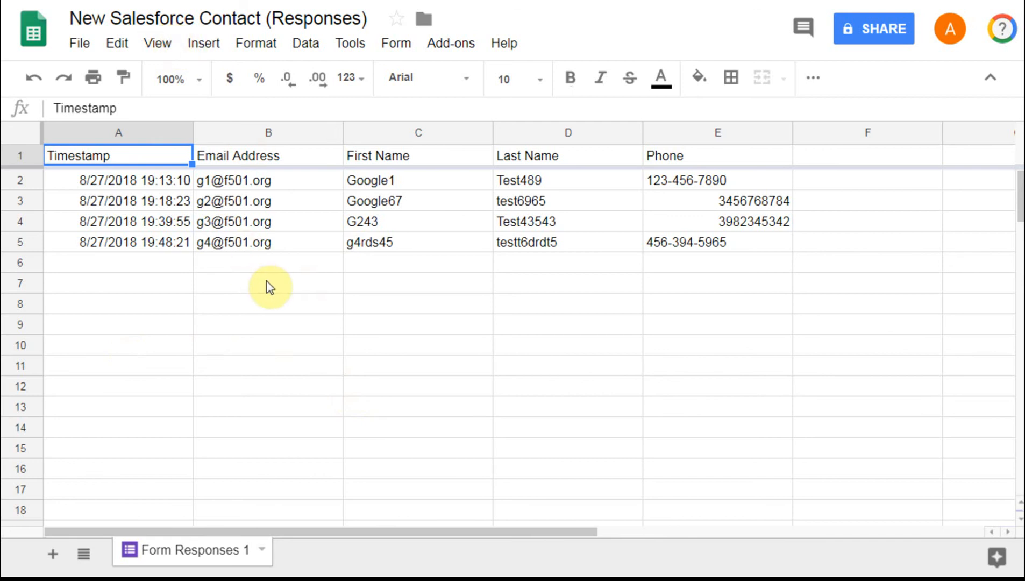
mouse_move(363, 478)
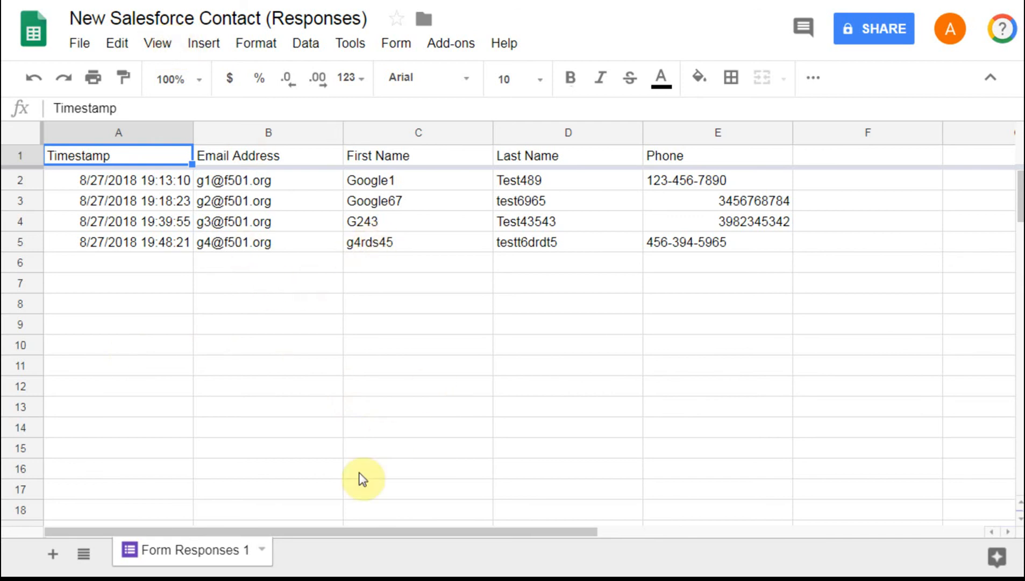